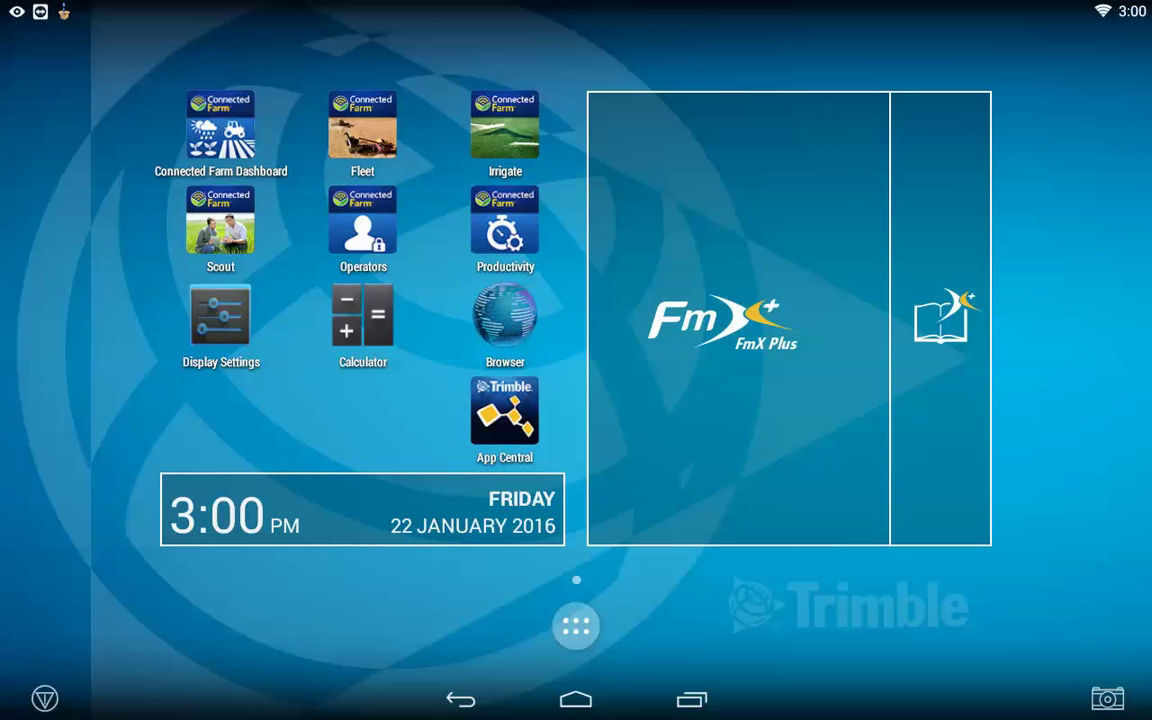
Launch FmX Plus from the launcher's list of installed apps.
click(576, 624)
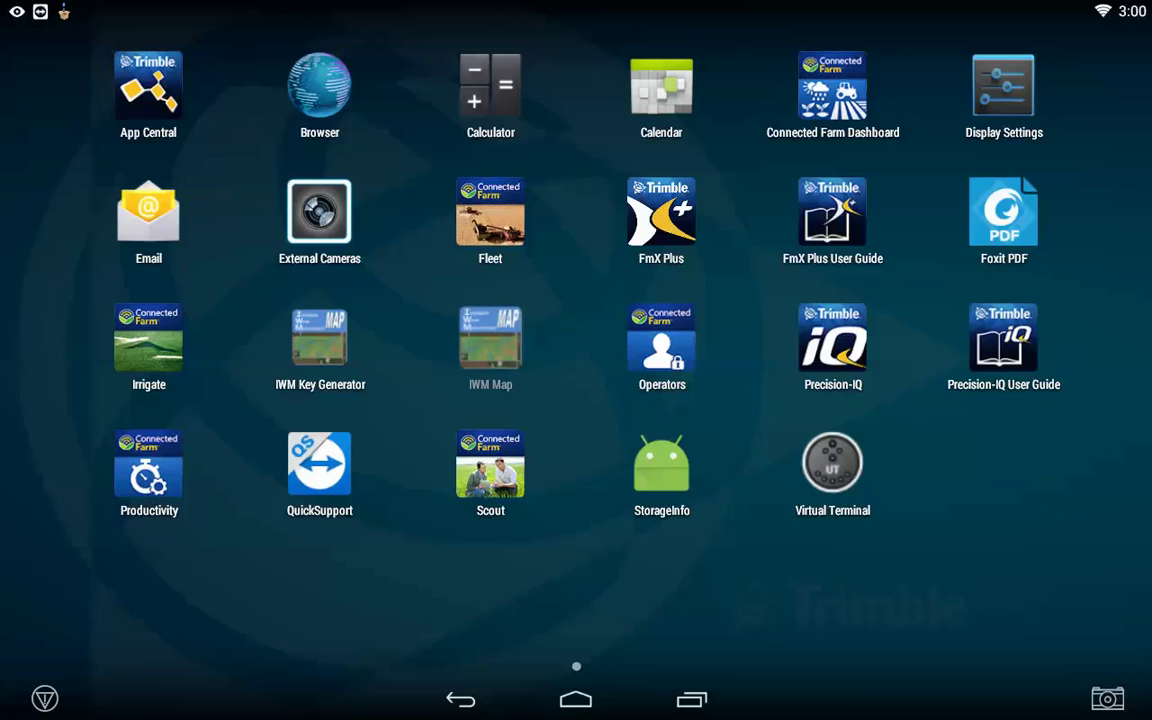
click(576, 698)
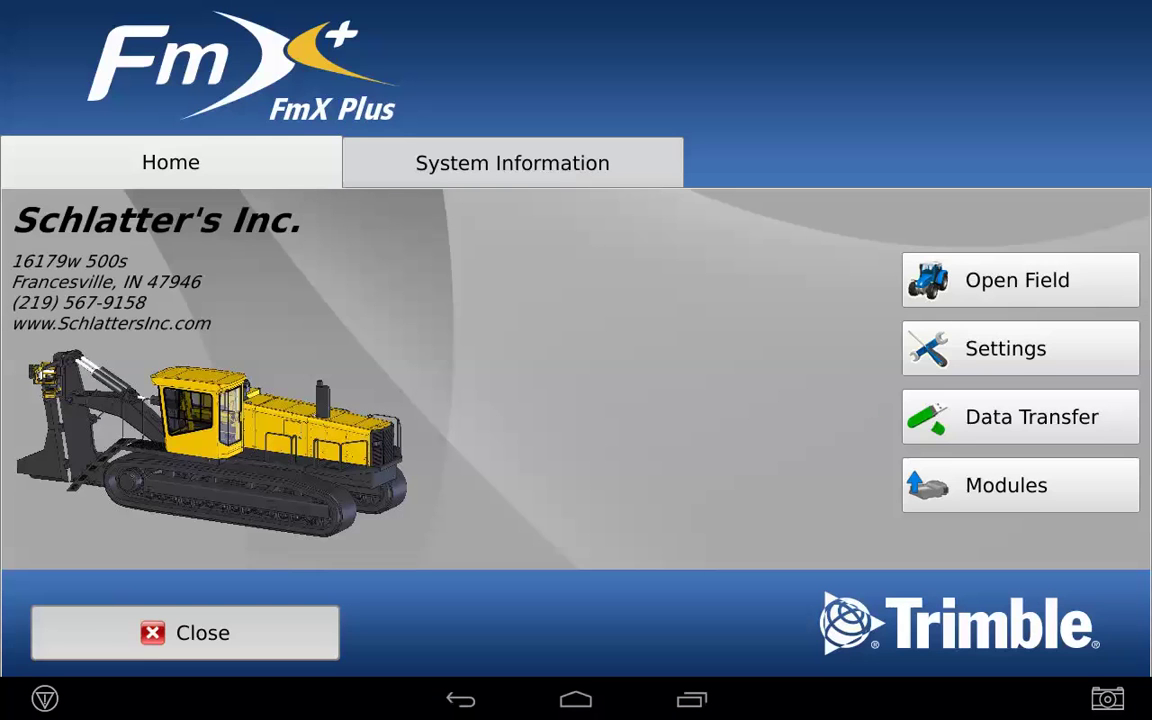
In Data Transfer, copy the operator's Field Data folder from internal storage to the USB drive.
click(1020, 416)
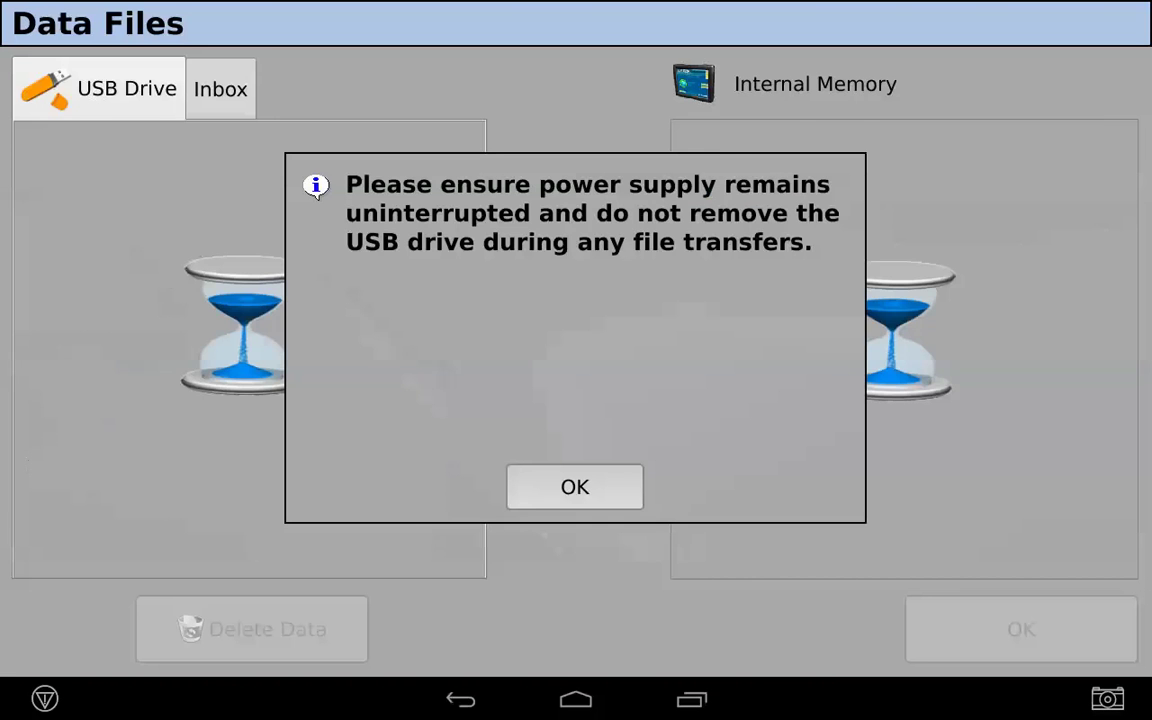
click(574, 488)
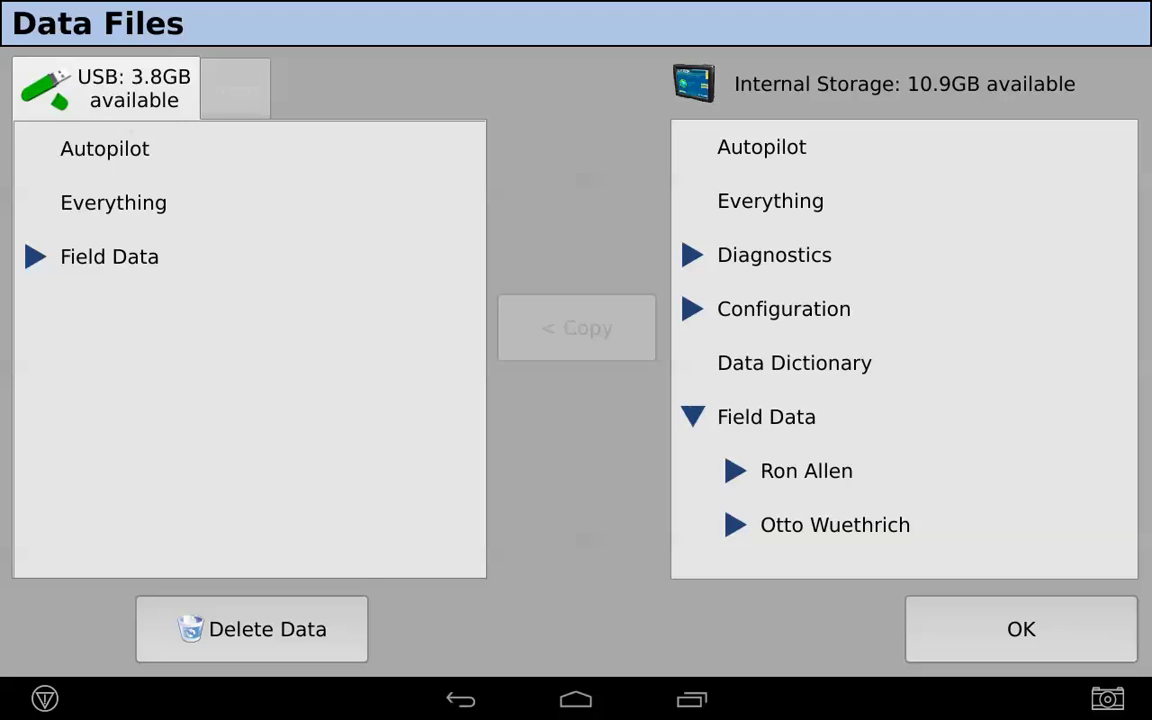
click(836, 524)
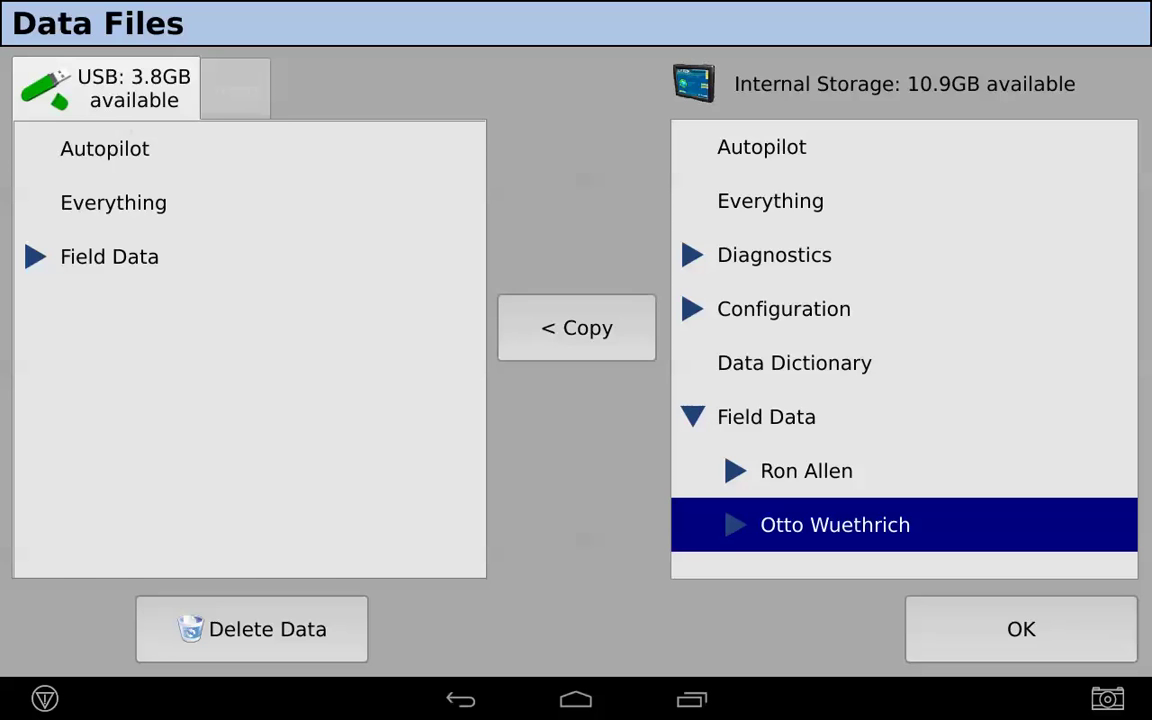
click(576, 328)
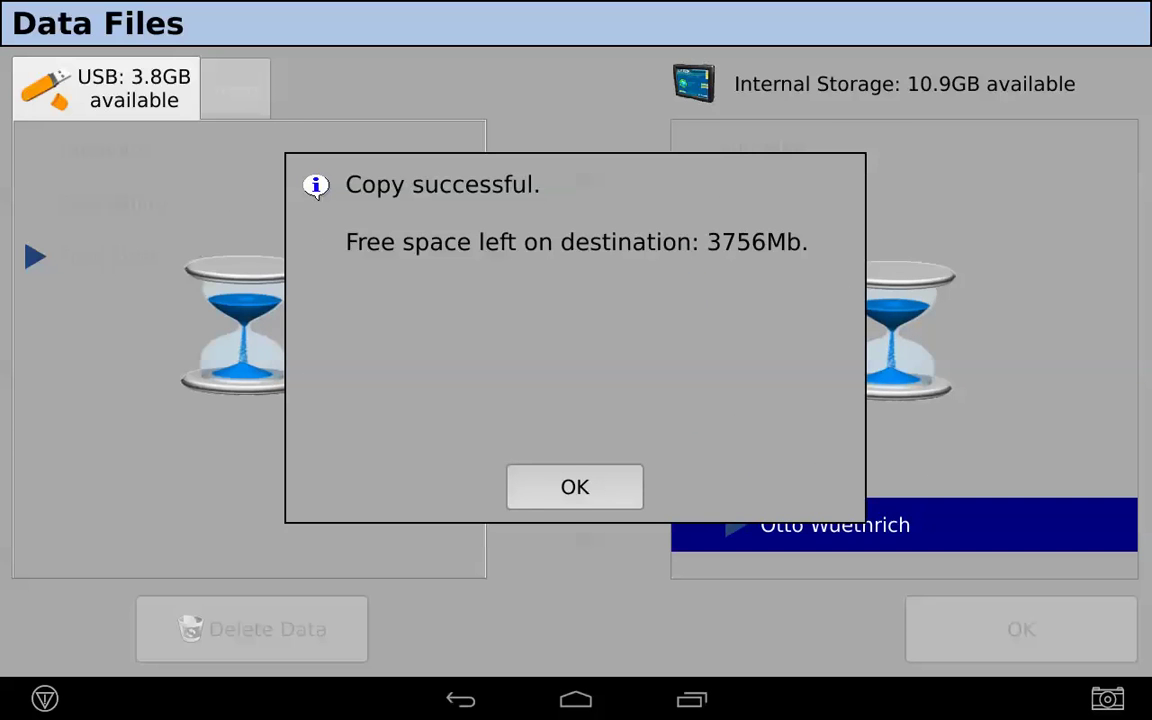
click(574, 488)
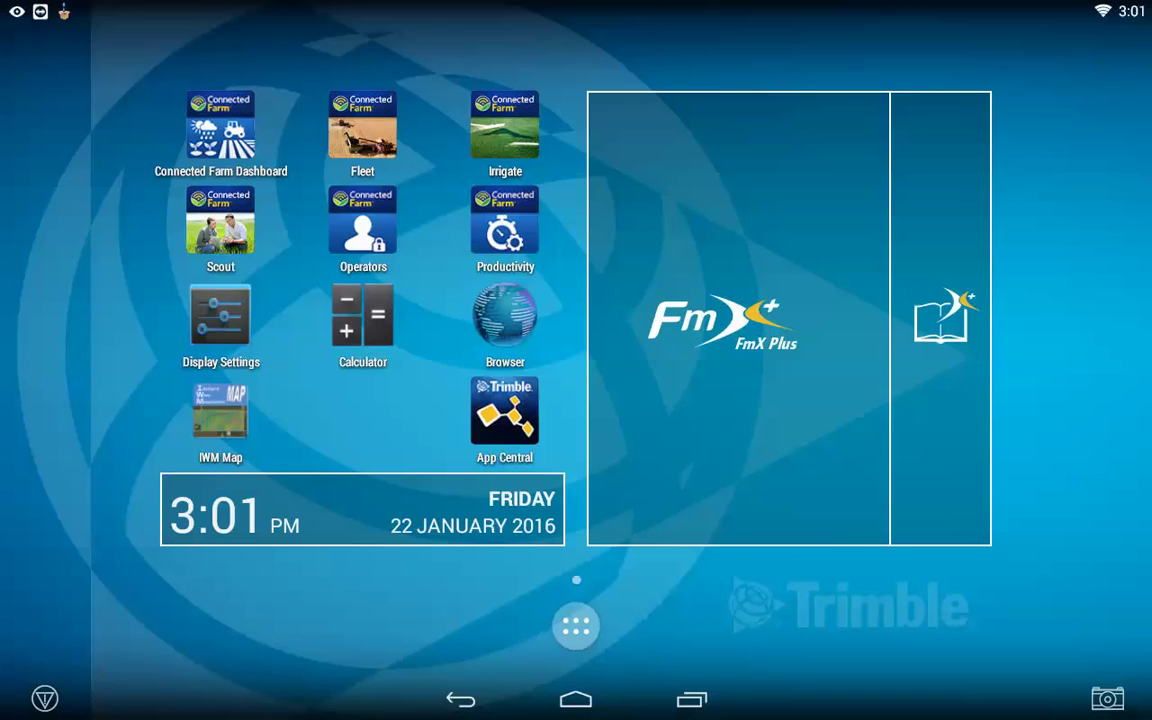
Launch IWM Map and load the operator's White Co field data from AgGPS > Data.
click(220, 410)
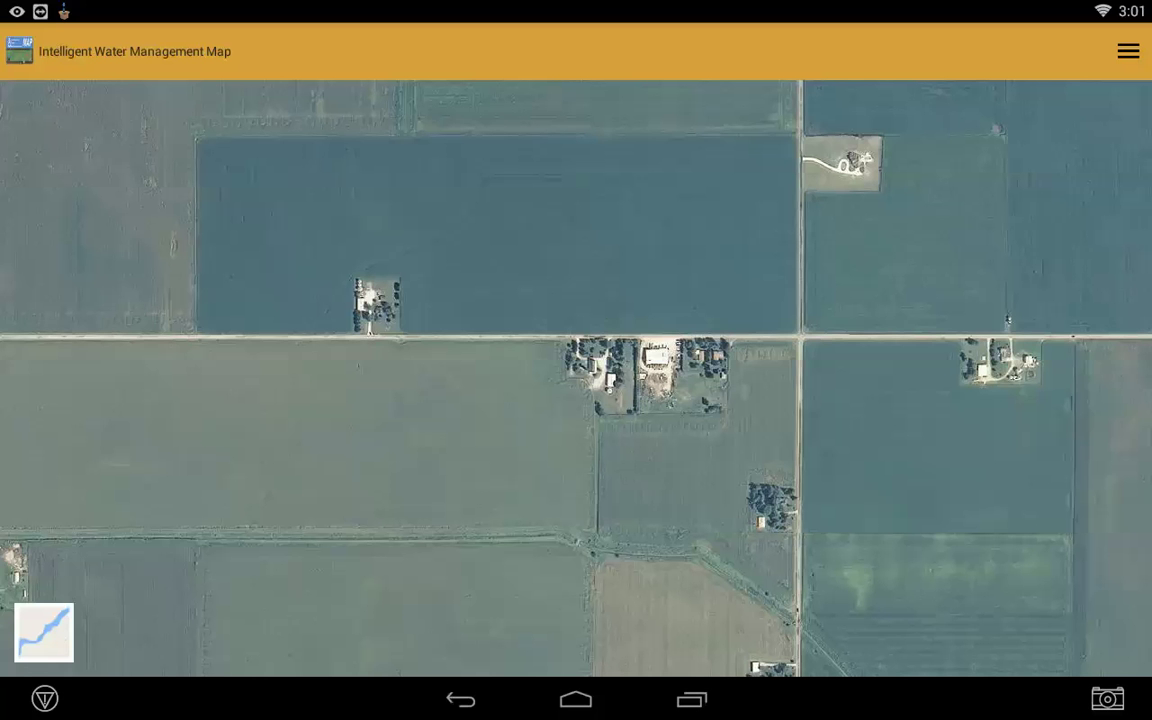
click(1128, 52)
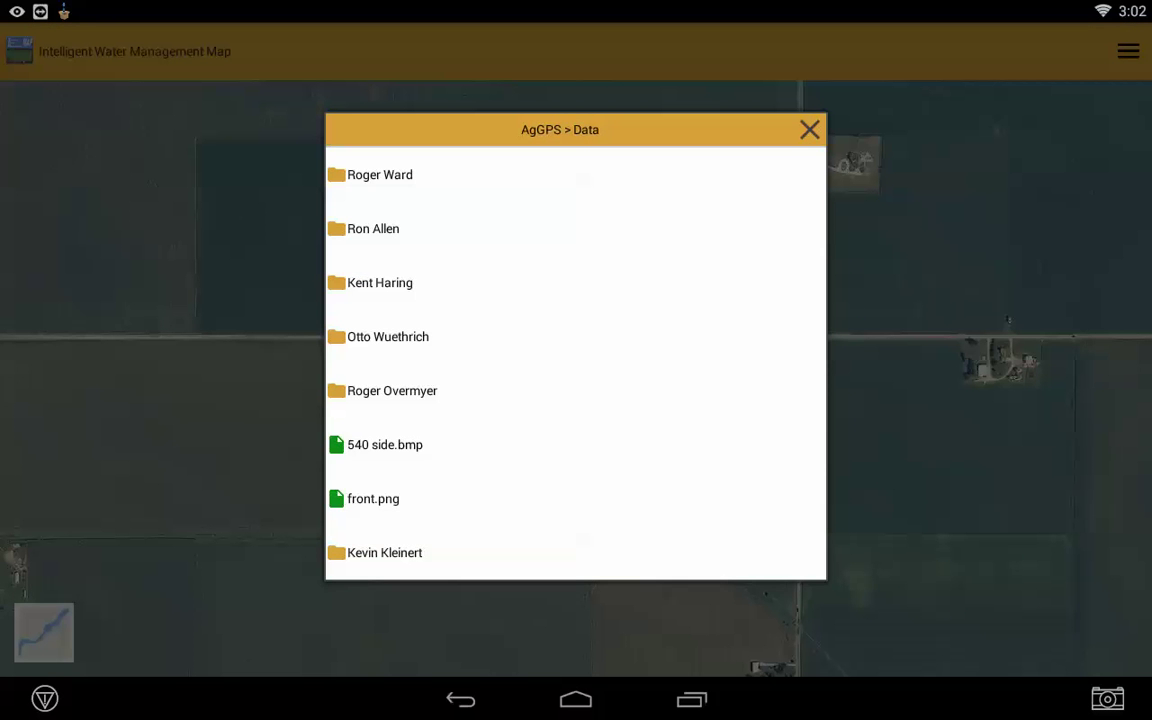
click(388, 336)
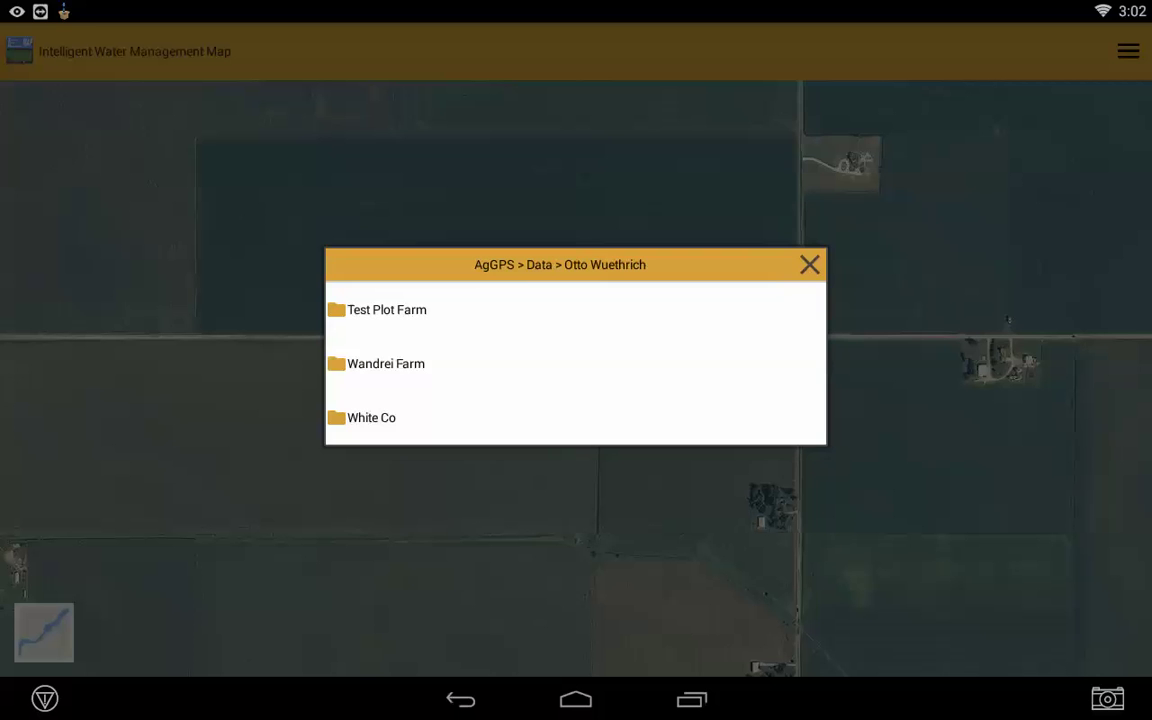
click(576, 418)
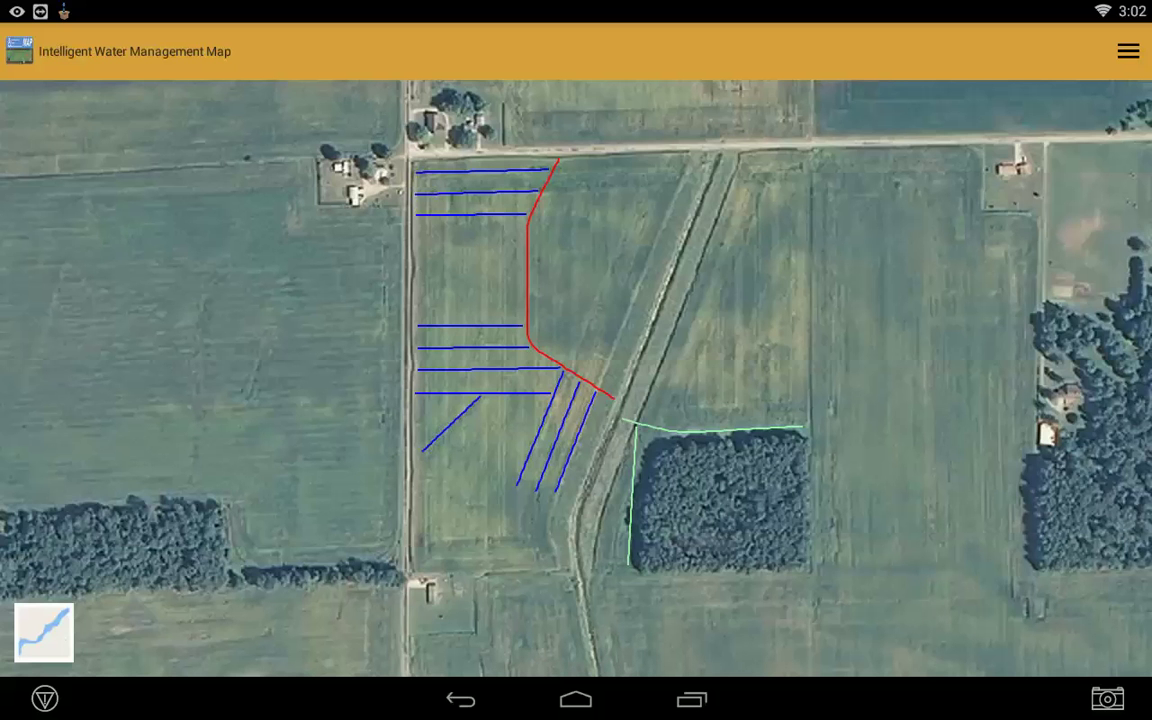
Export the loaded tile-line field map as a PDF via Create PDF.
click(44, 632)
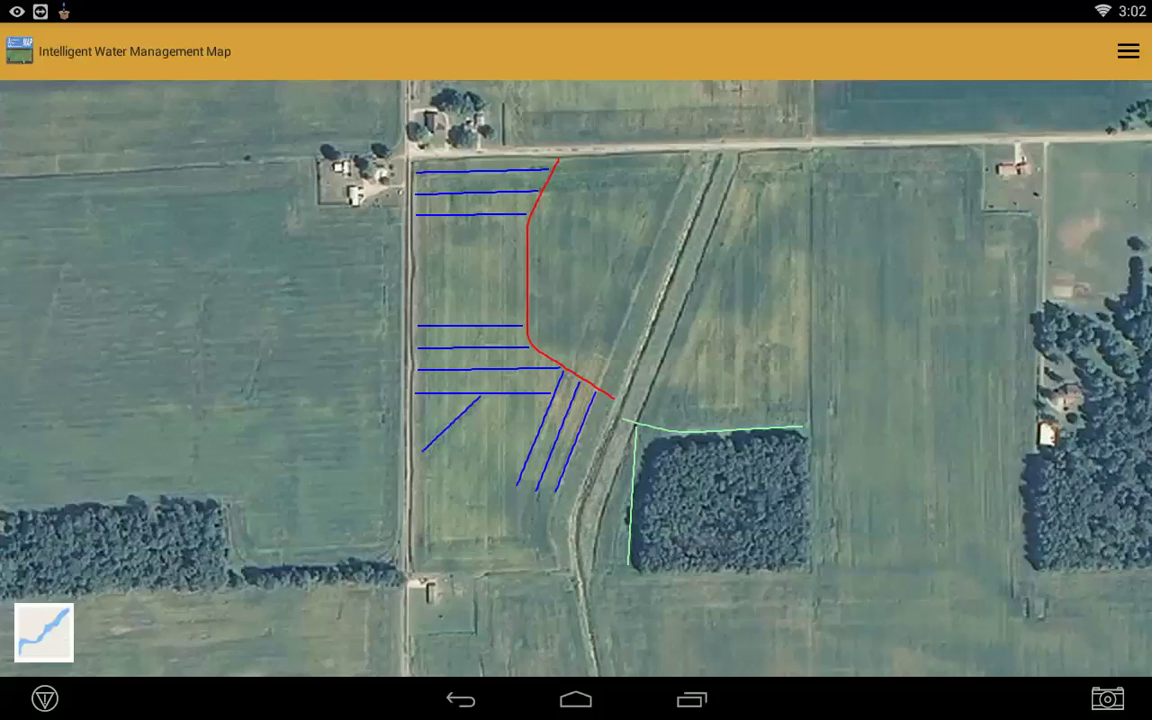
click(1128, 52)
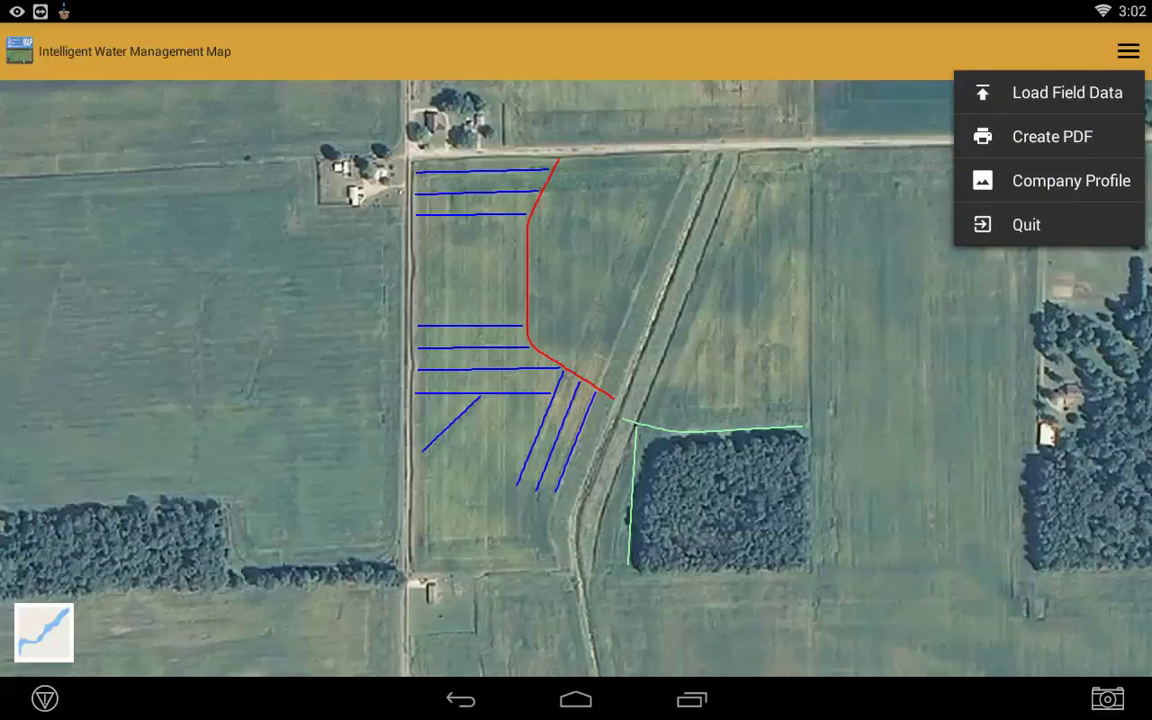
click(500, 400)
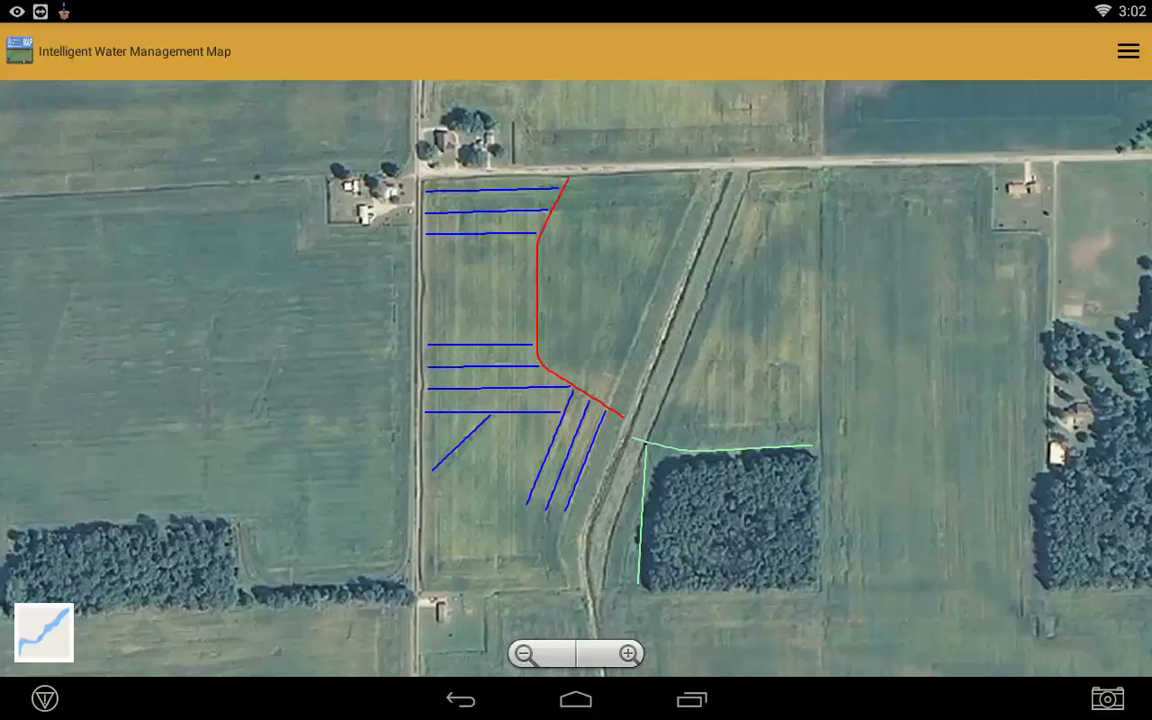
Quit IWM Map from the overflow menu, returning to the launcher home screen.
click(1128, 52)
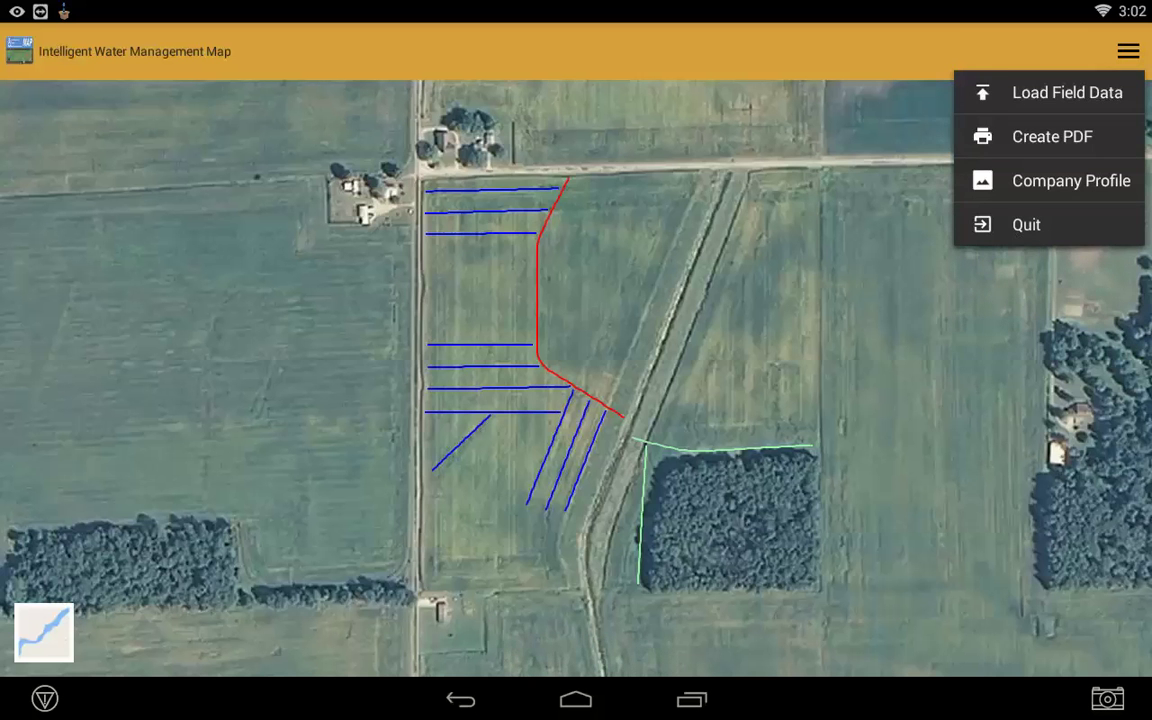
click(1052, 136)
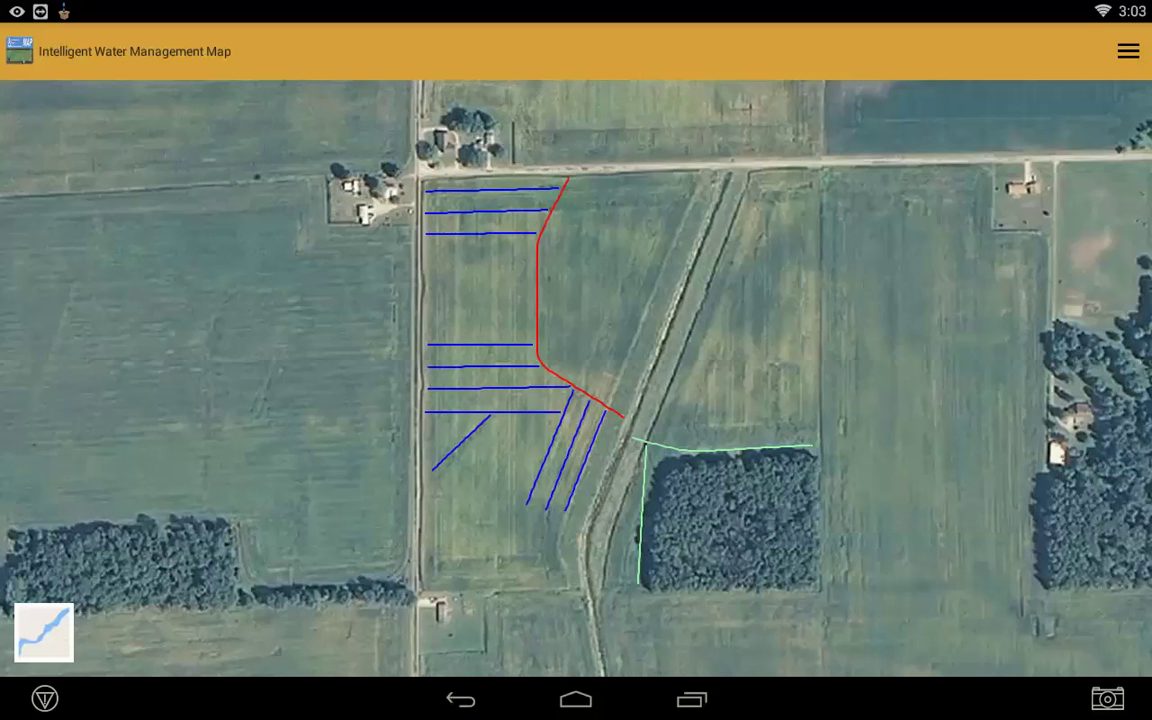
click(1128, 52)
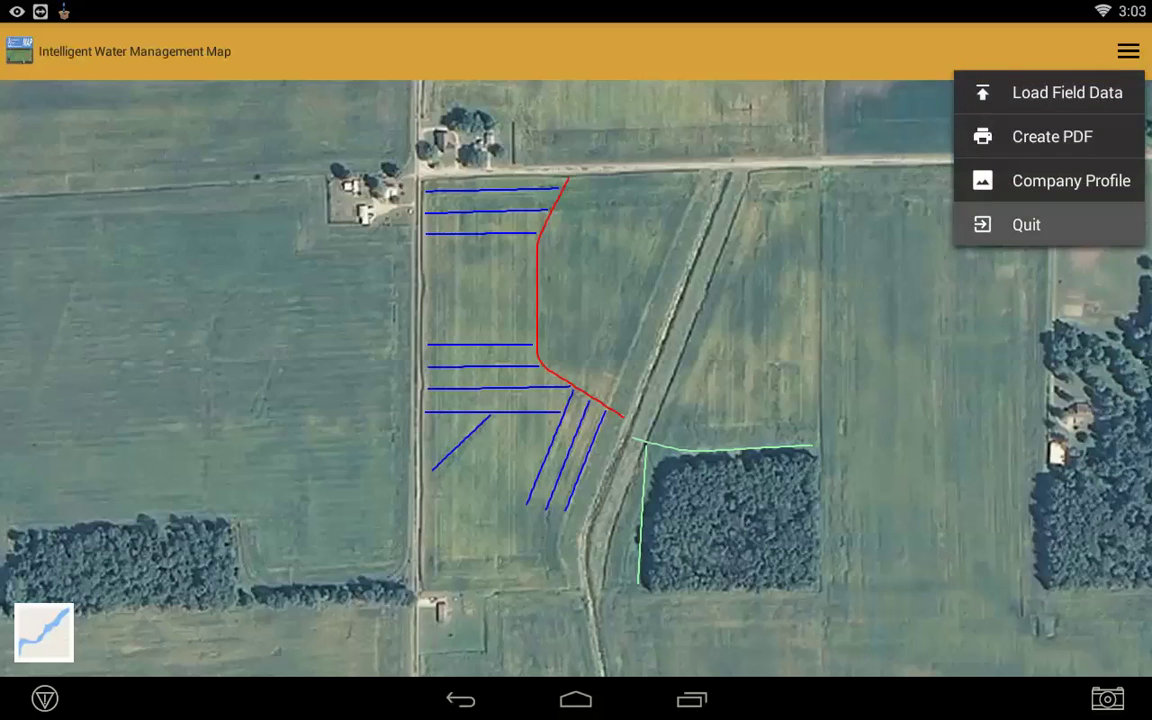
click(1024, 224)
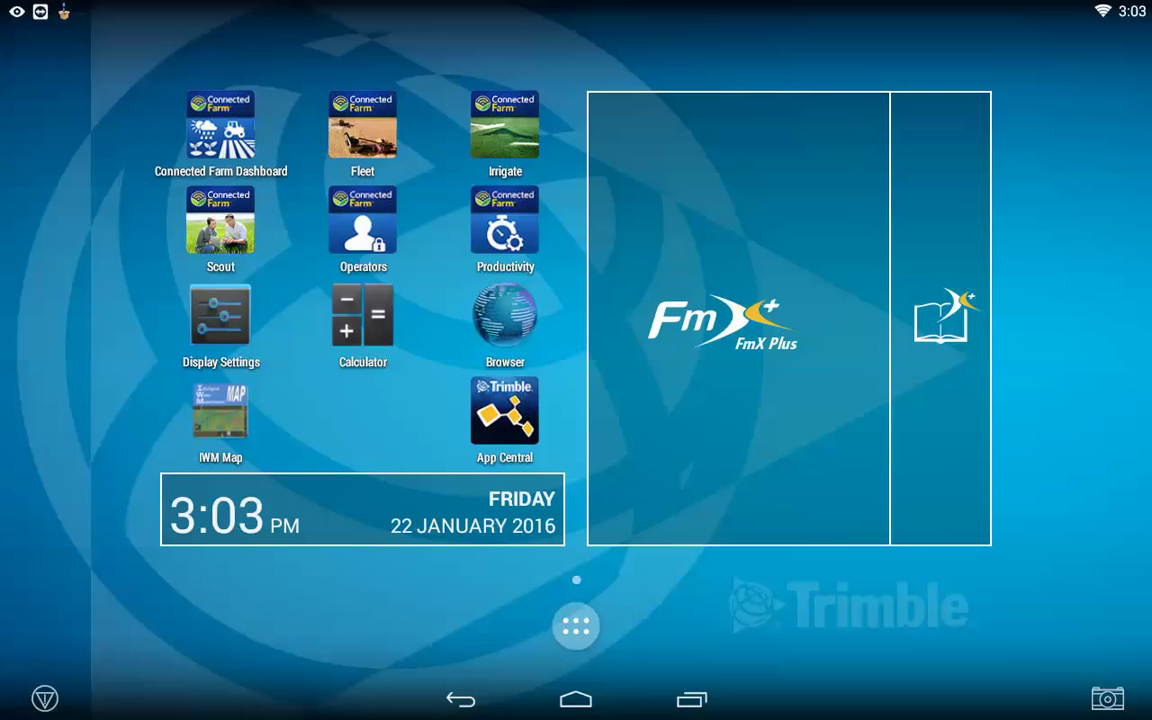
Launch Foxit MobilePDF from the launcher's list of installed apps.
click(576, 624)
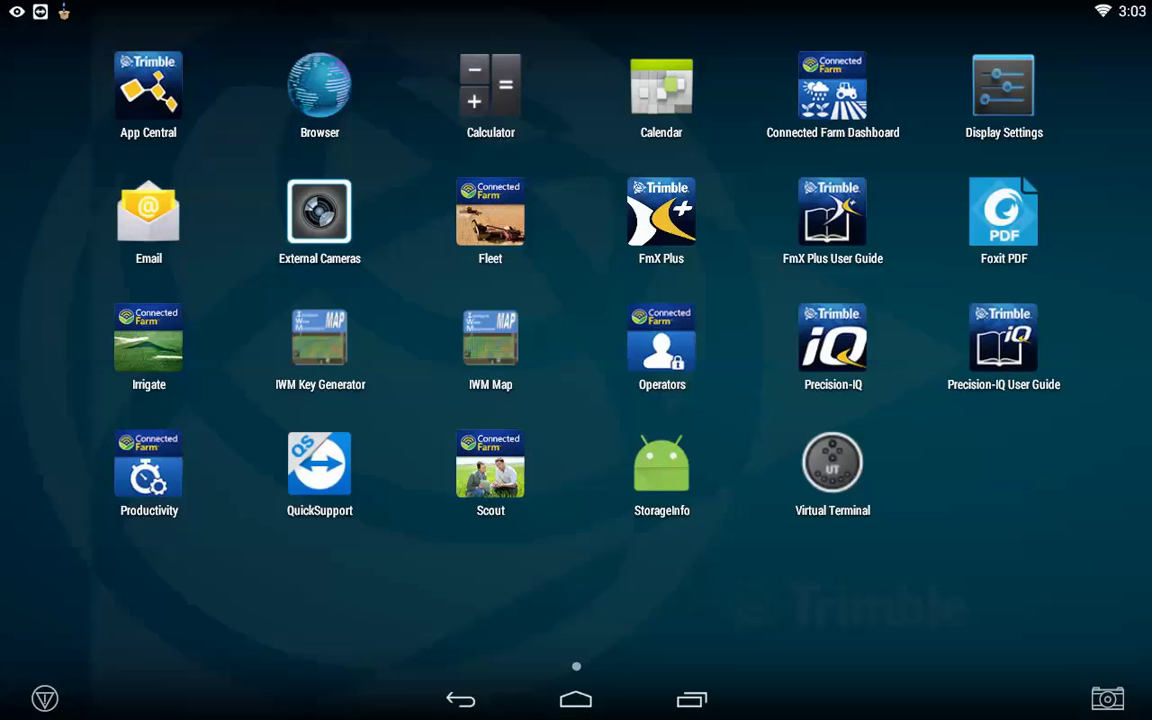
click(1004, 212)
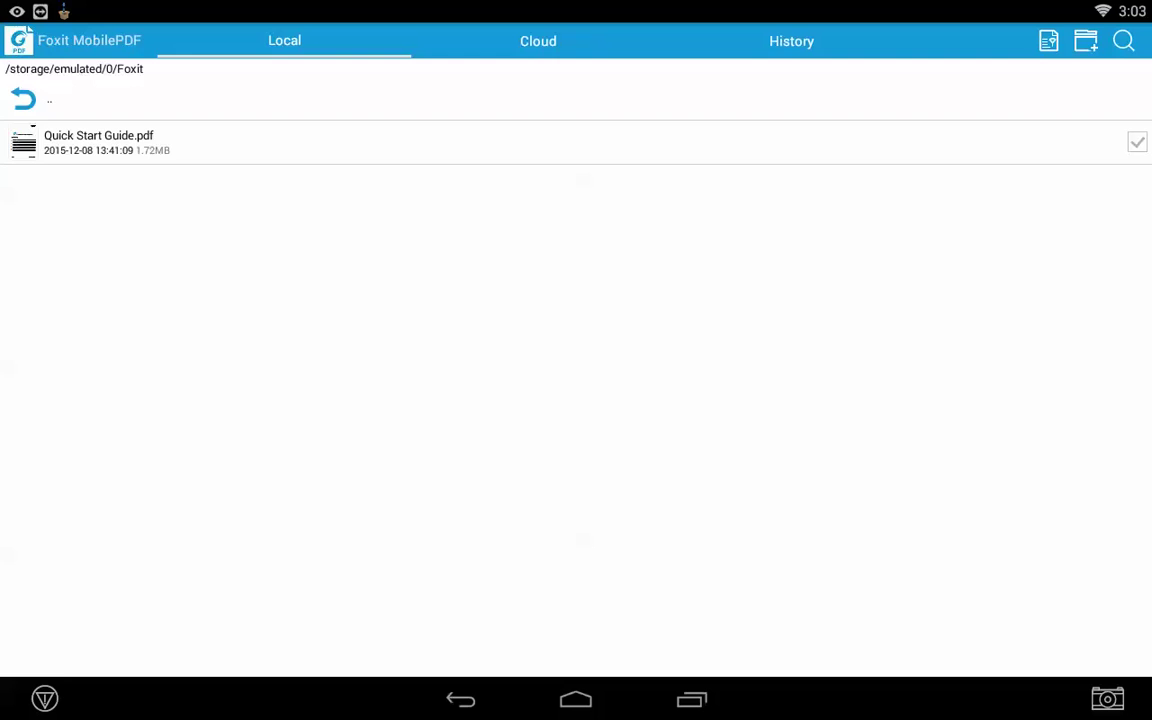
Browse udisk2 > AgGPS > Data > operator to the White Co folder holding the 300 N field.
click(24, 98)
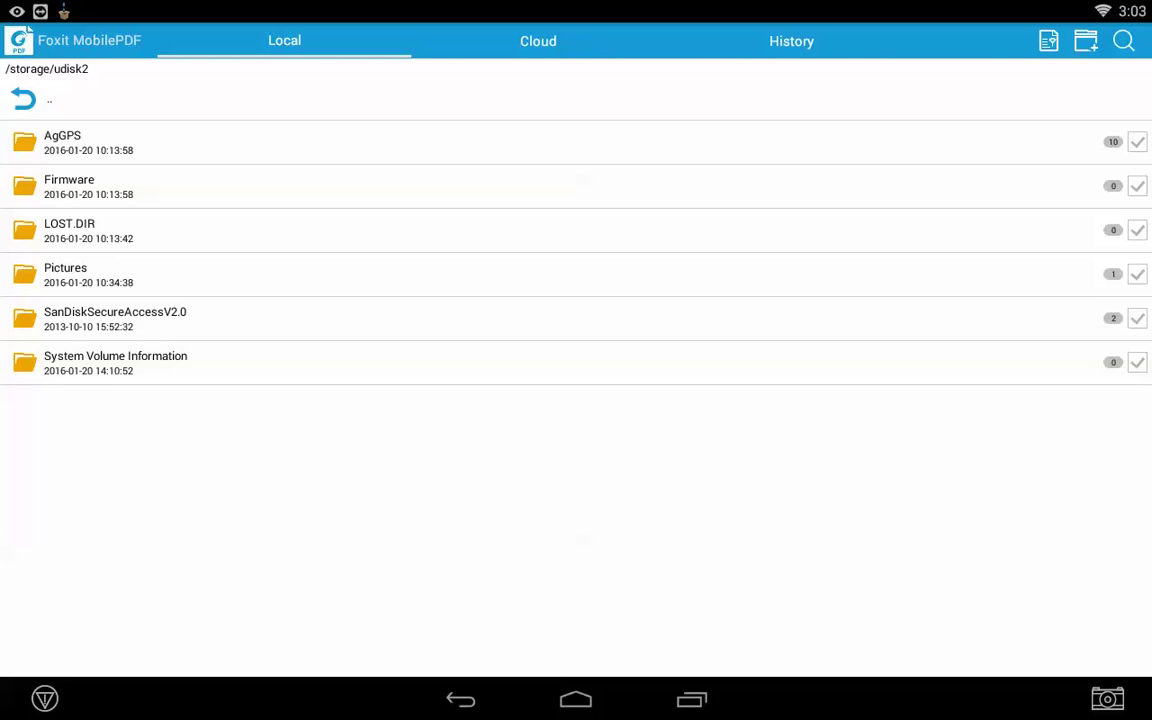
click(62, 142)
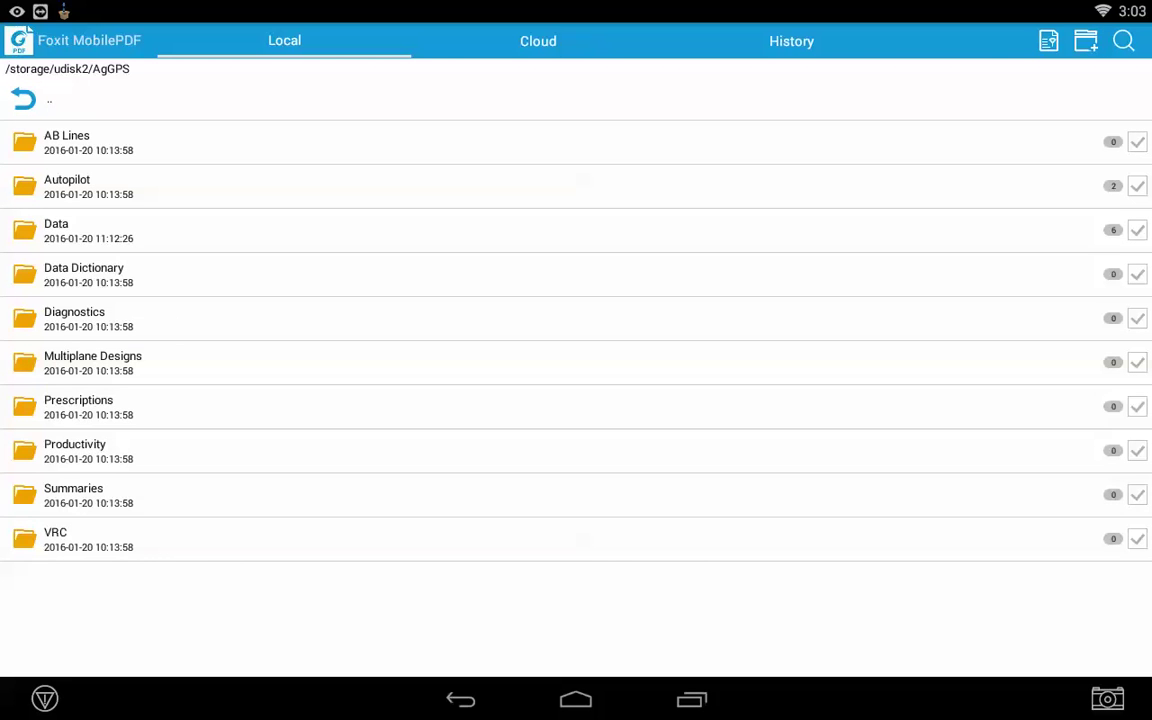
click(56, 230)
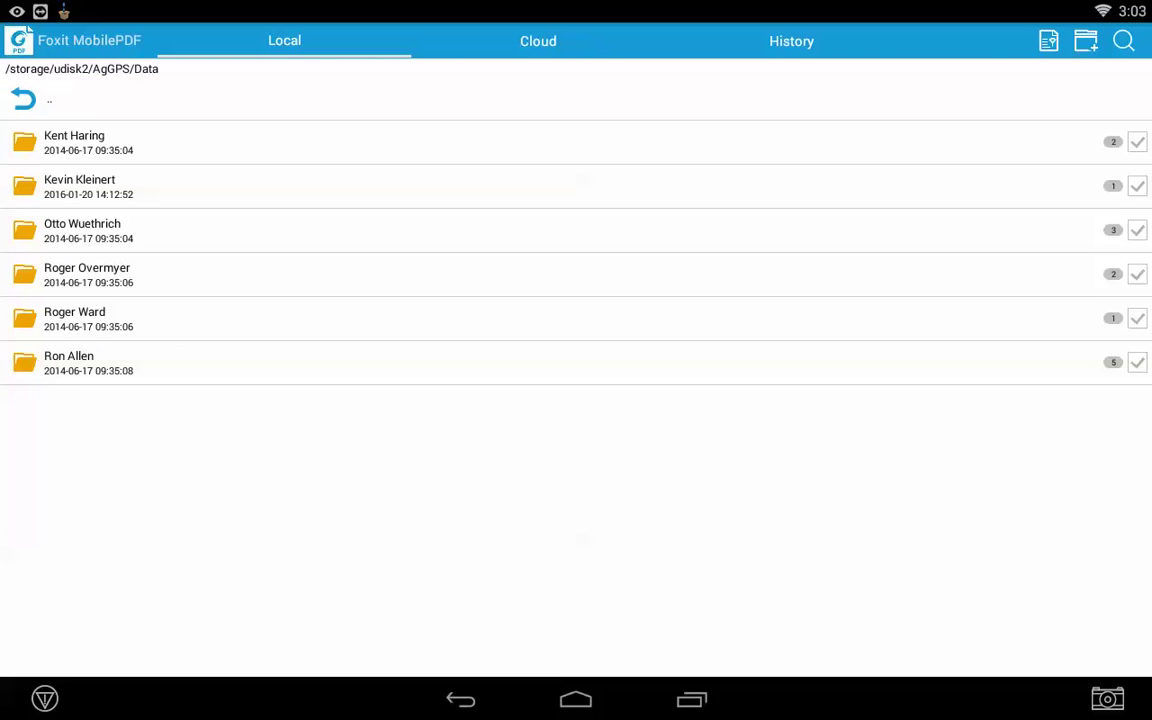
click(82, 230)
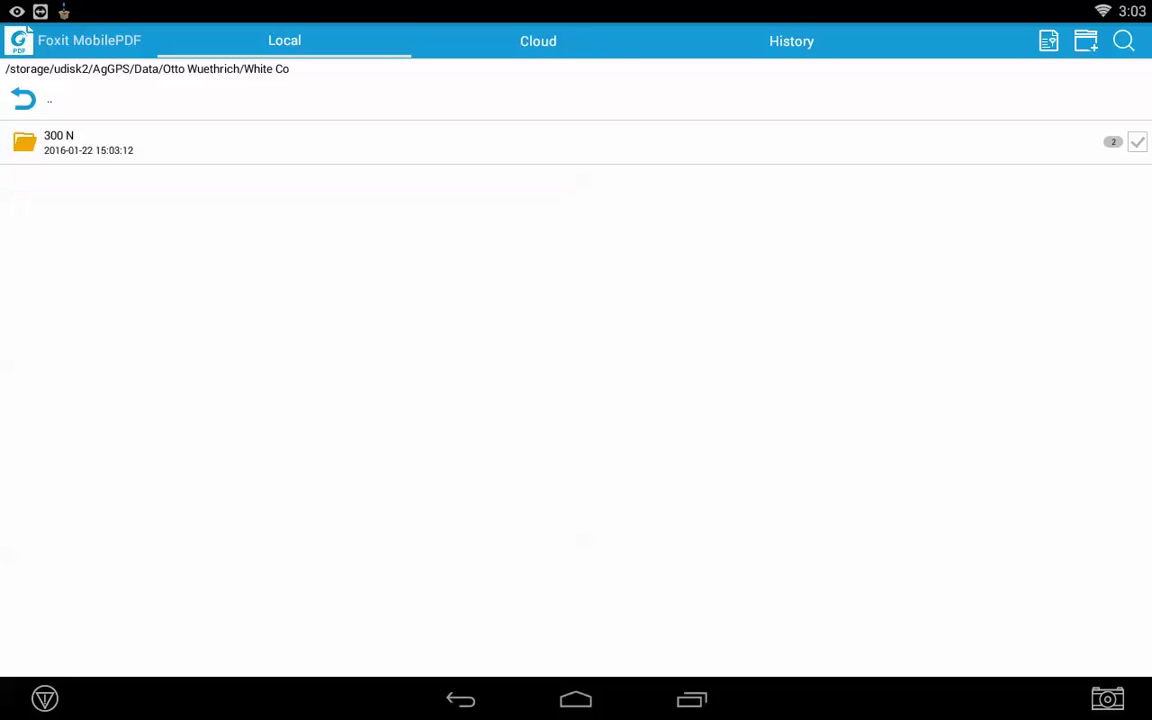